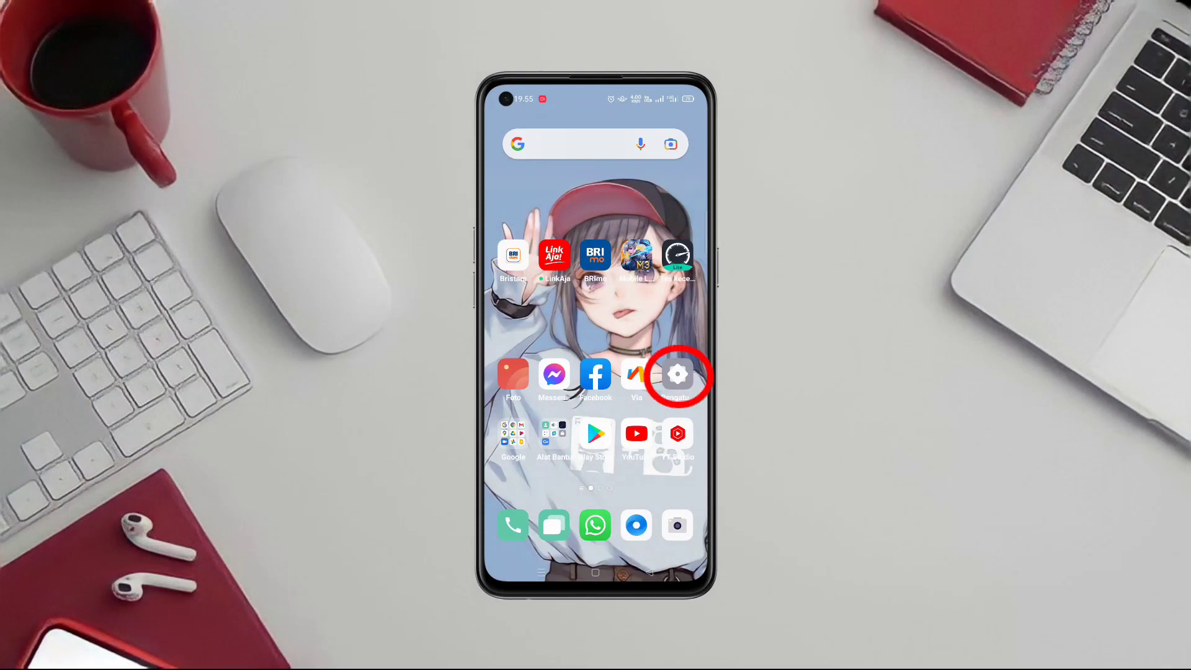
- Navigate from Settings into SIM card & mobile data and the SIM2 settings
{"action": "left_click", "coordinate": [676, 374]}
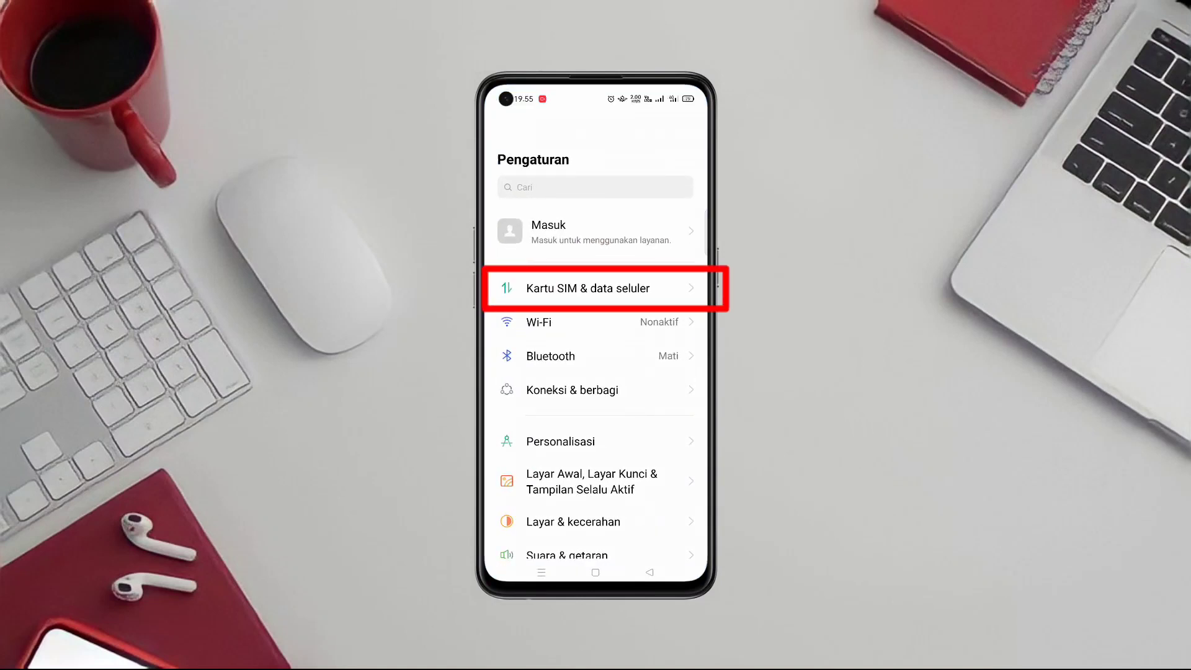
{"action": "left_click", "coordinate": [595, 288]}
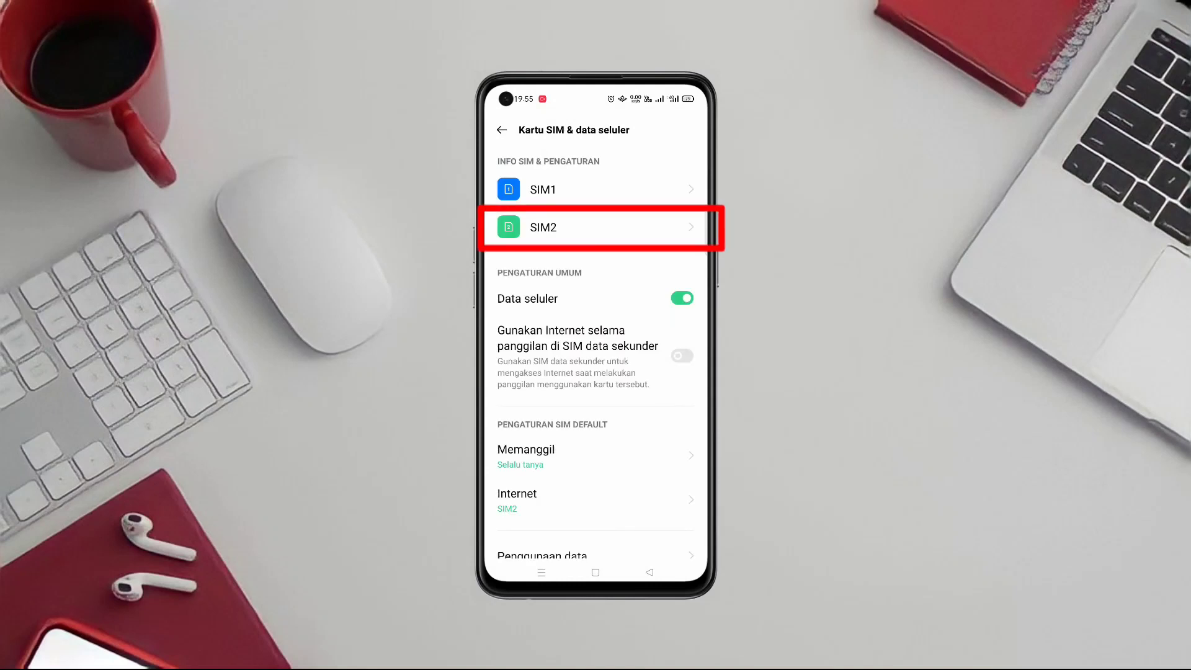
{"action": "left_click", "coordinate": [597, 227]}
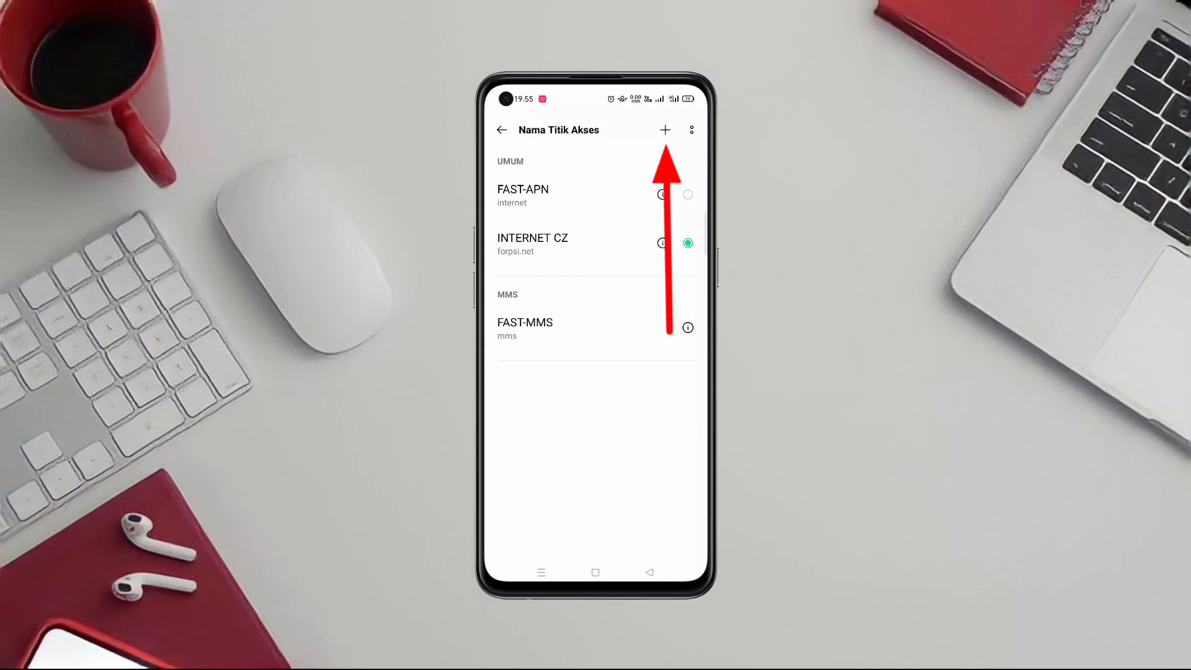
- Create a new access point and name it WICORP SA
{"action": "left_click", "coordinate": [663, 130]}
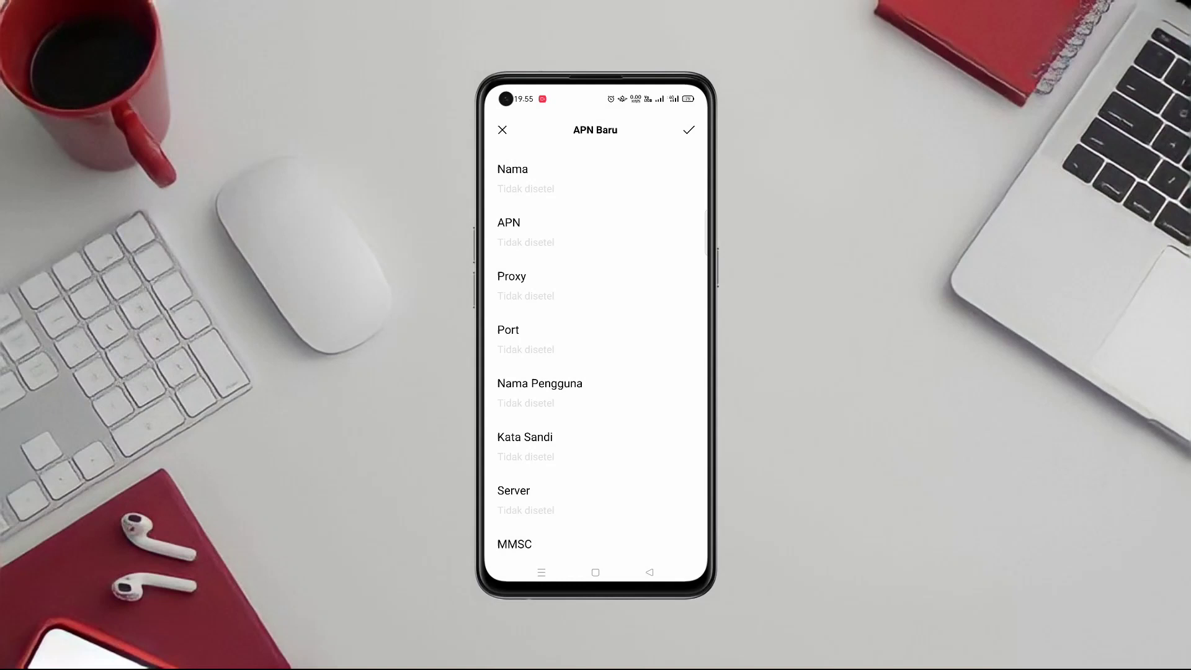
{"action": "left_click", "coordinate": [569, 188]}
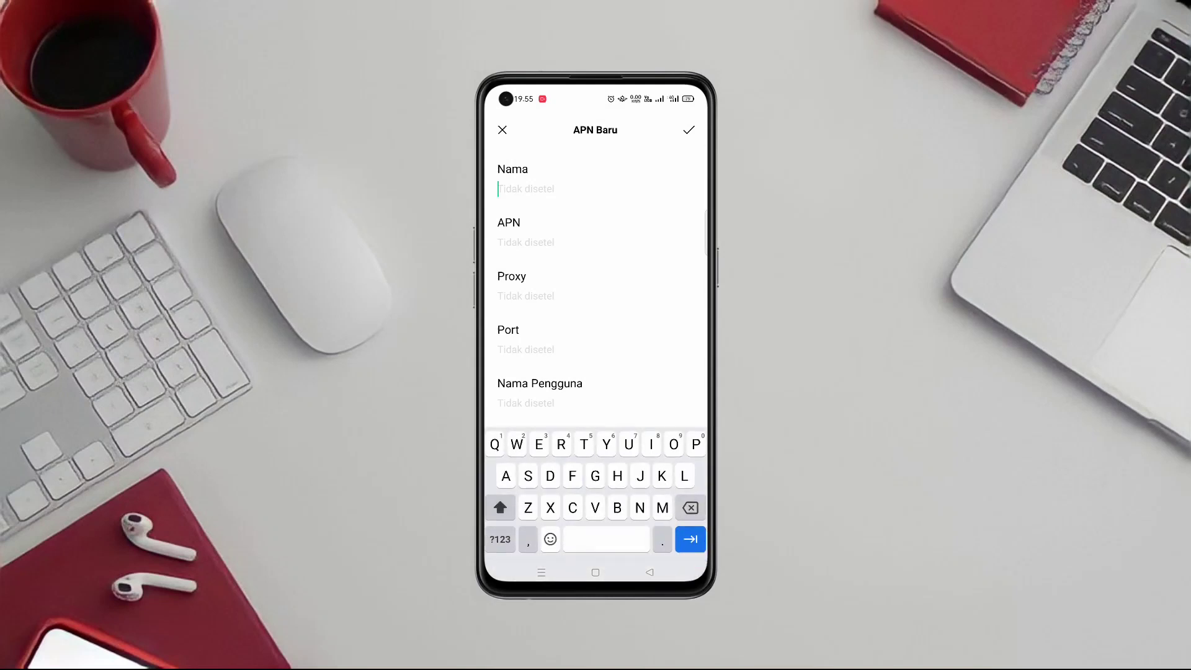
{"action": "type", "text": "WICOR"}
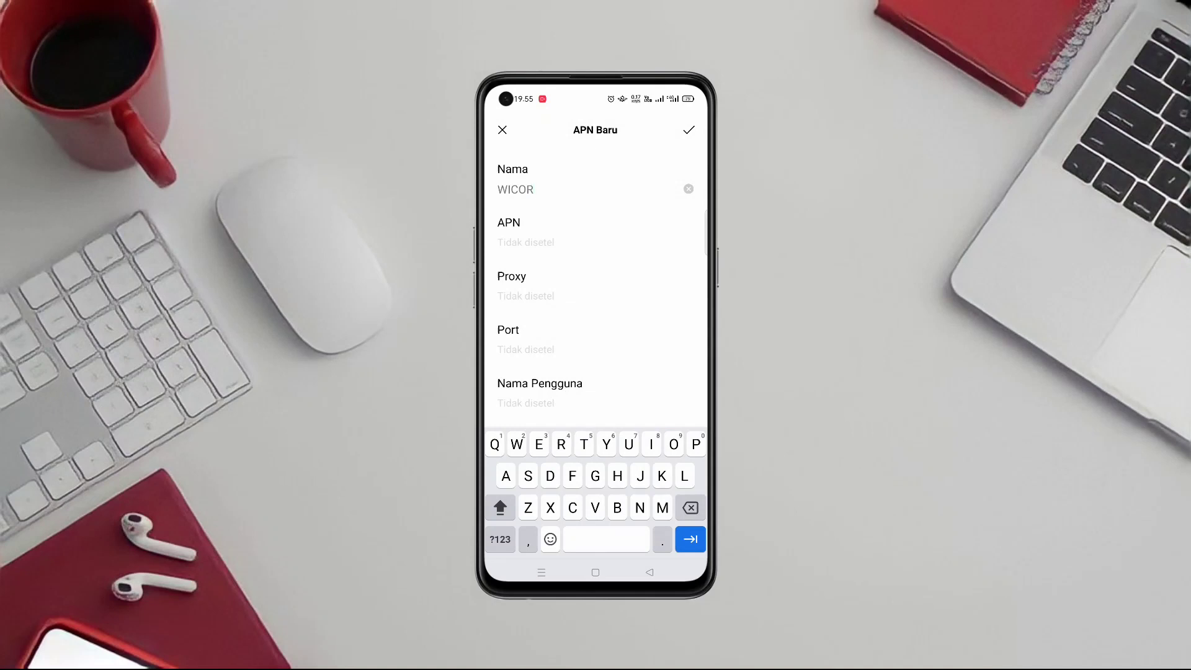
{"action": "type", "text": "P"}
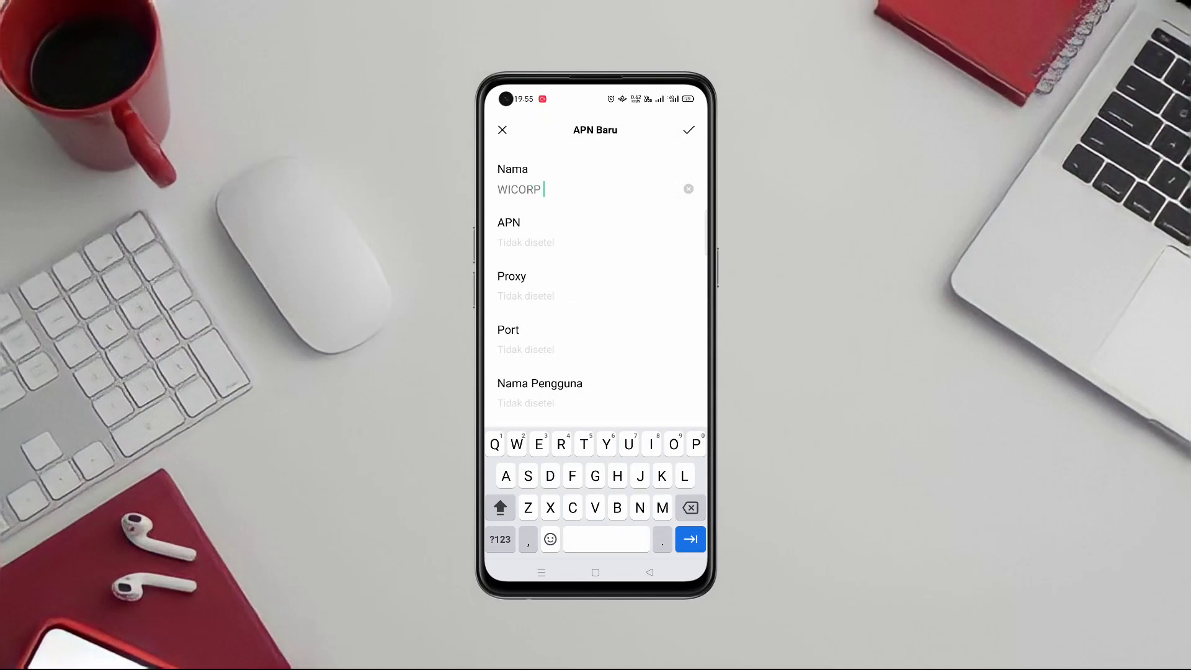
{"action": "type", "text": "SA"}
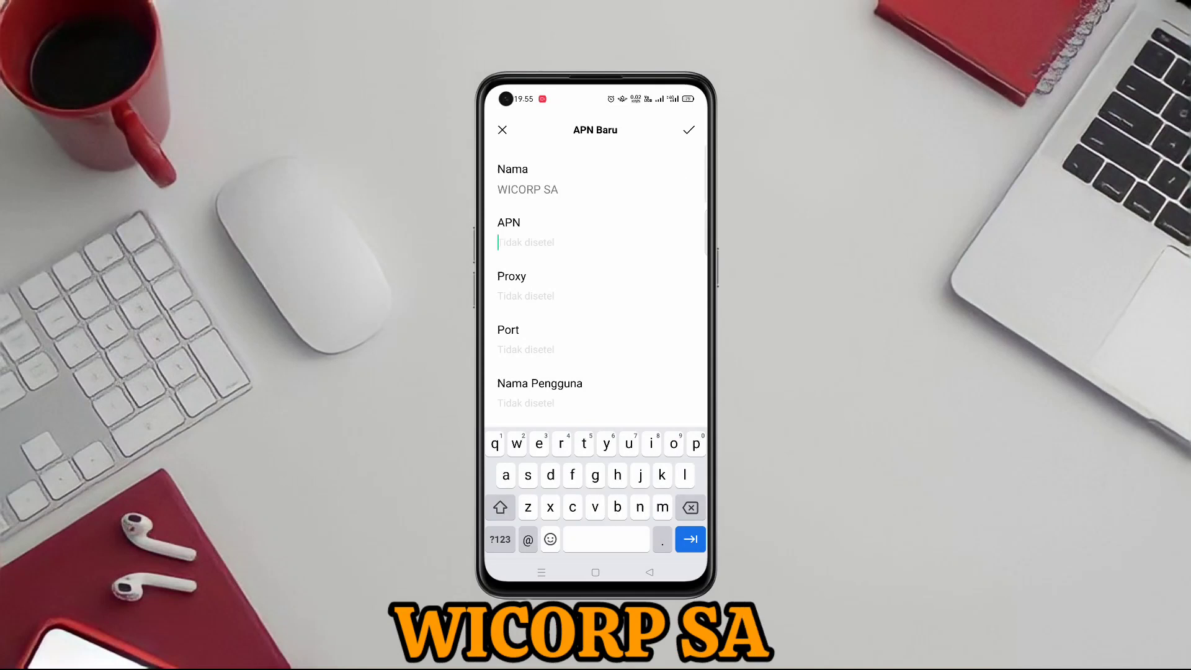
- Begin entering the APN value nubenet.com.ar
{"action": "type", "text": "nu"}
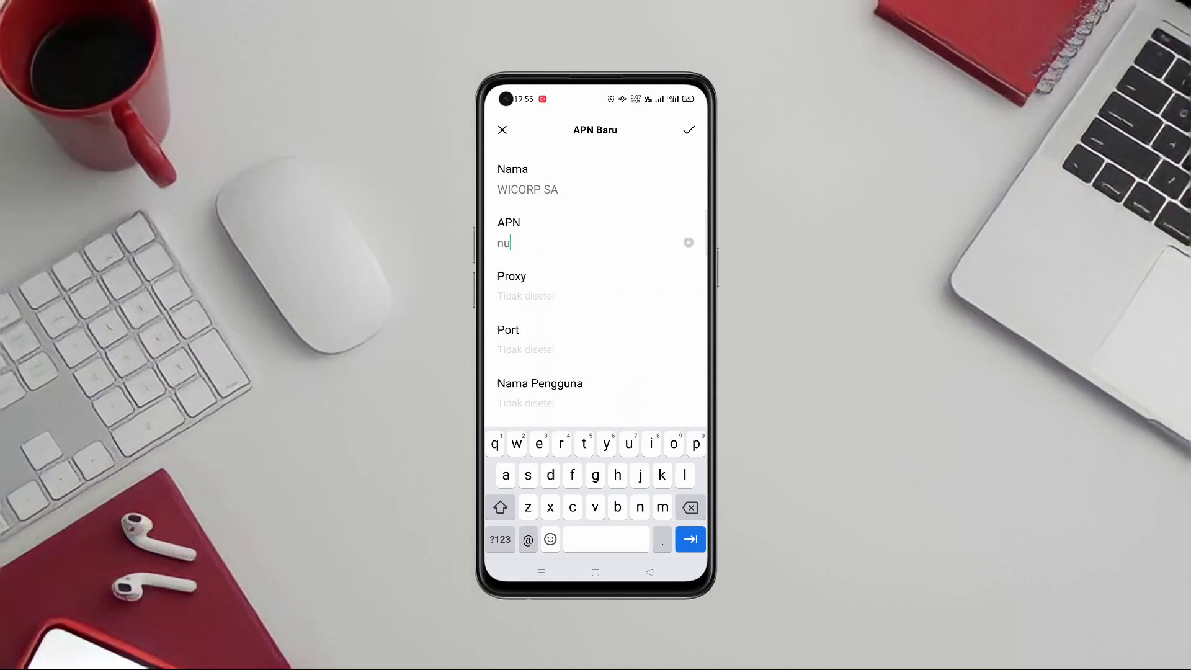
{"action": "type", "text": "be"}
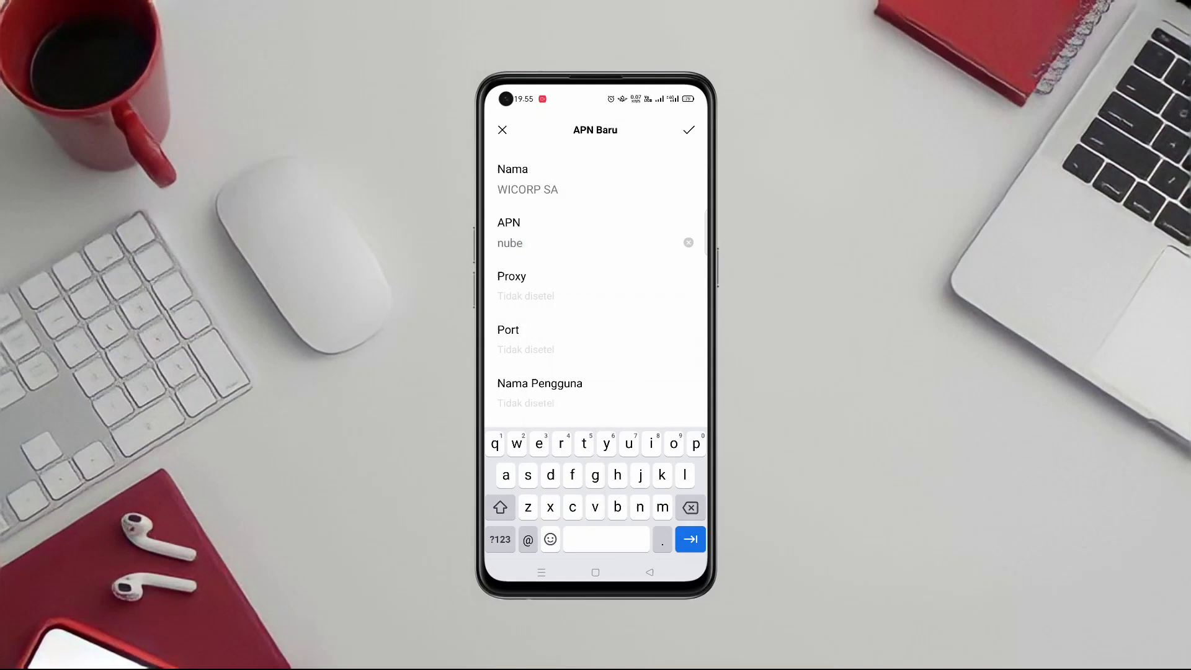
{"action": "type", "text": "net"}
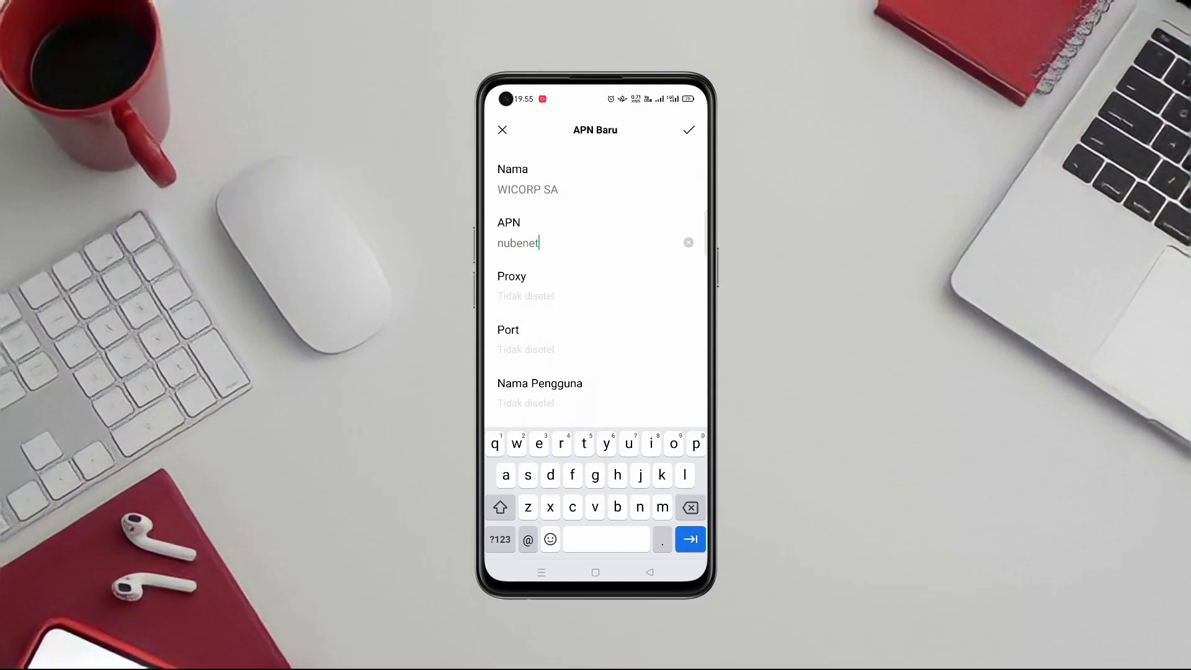
{"action": "type", "text": ".com.ar"}
{"action": "left_click", "coordinate": [596, 402]}
{"action": "type", "text": "ro"}
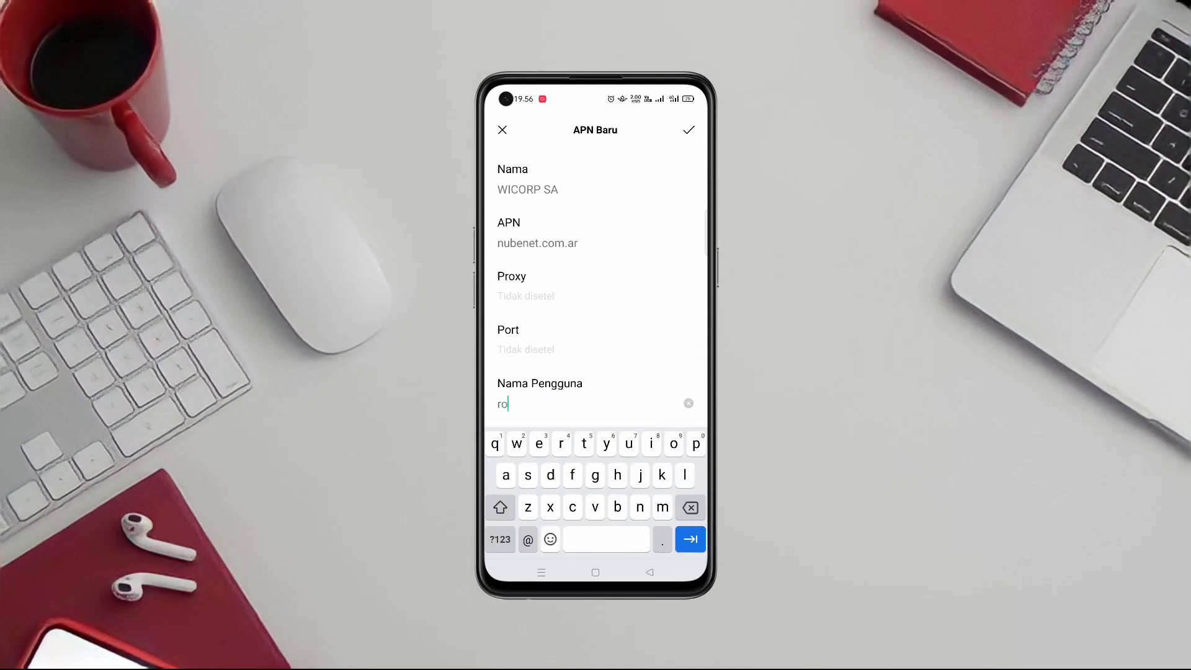
- Fill in username rosario and the password, then move to the MMSC field
{"action": "type", "text": "sa"}
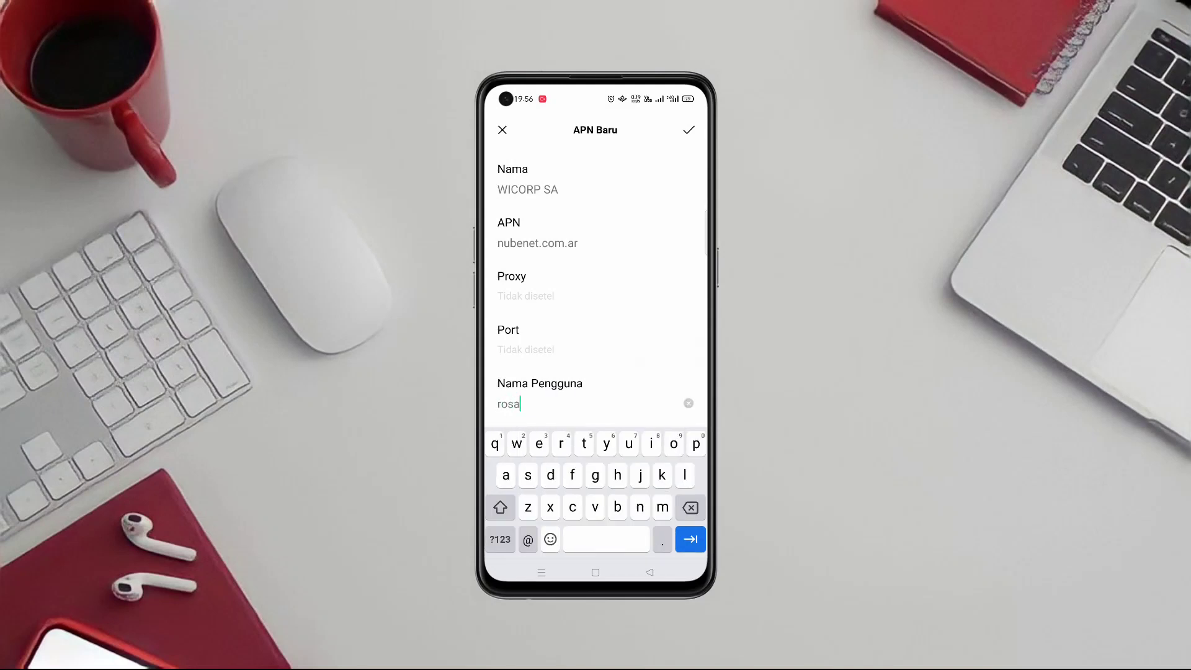
{"action": "type", "text": "rio"}
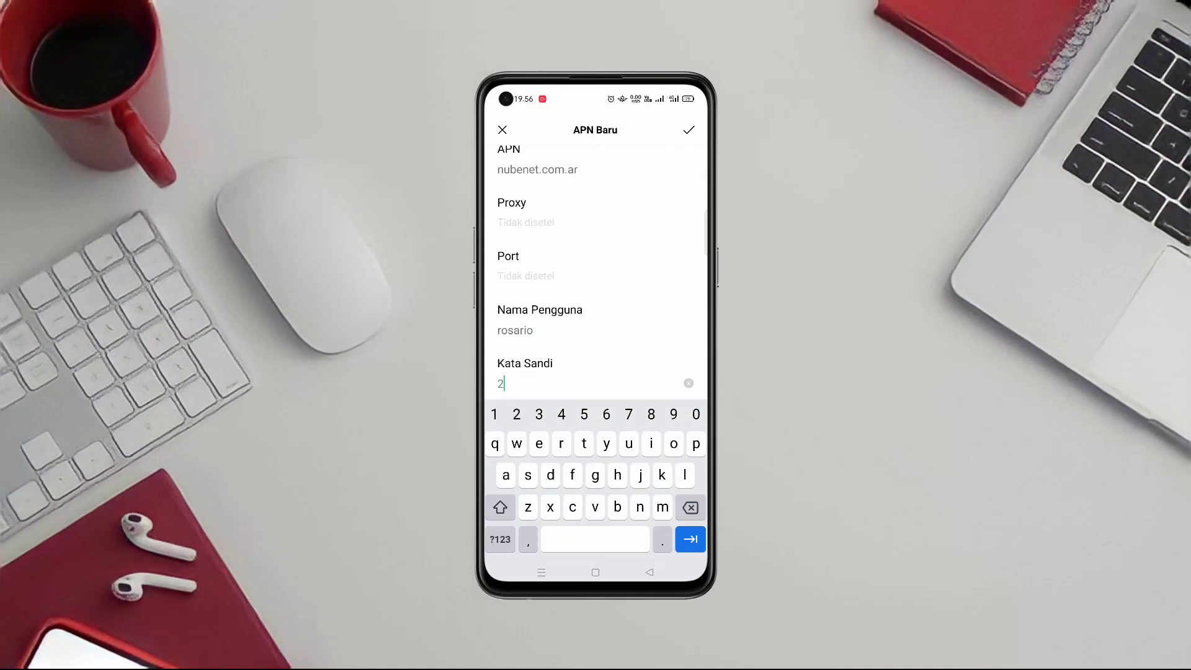
{"action": "type", "text": "6"}
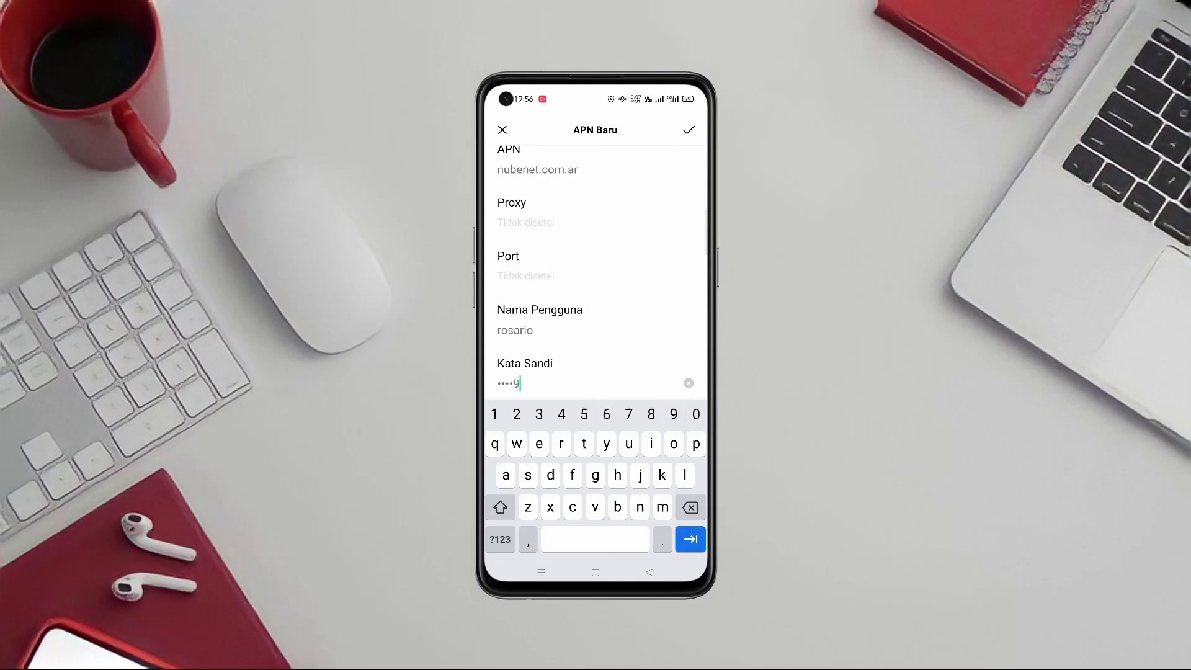
{"action": "type", "text": "3"}
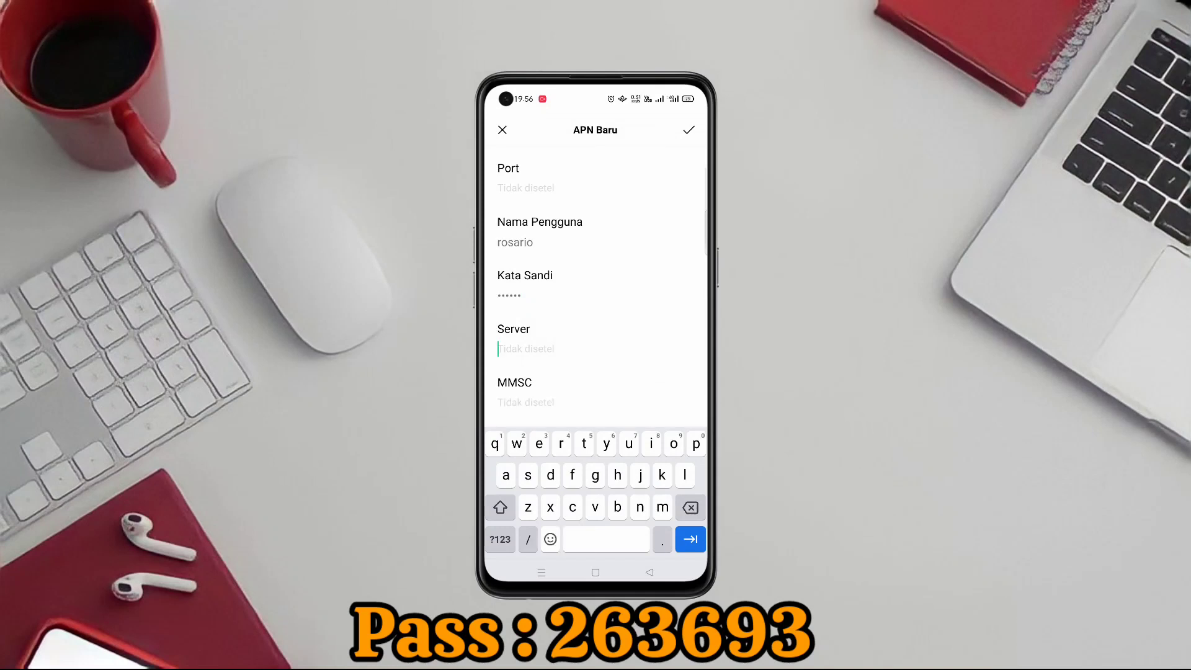
{"action": "left_click", "coordinate": [526, 402]}
{"action": "type", "text": "htt"}
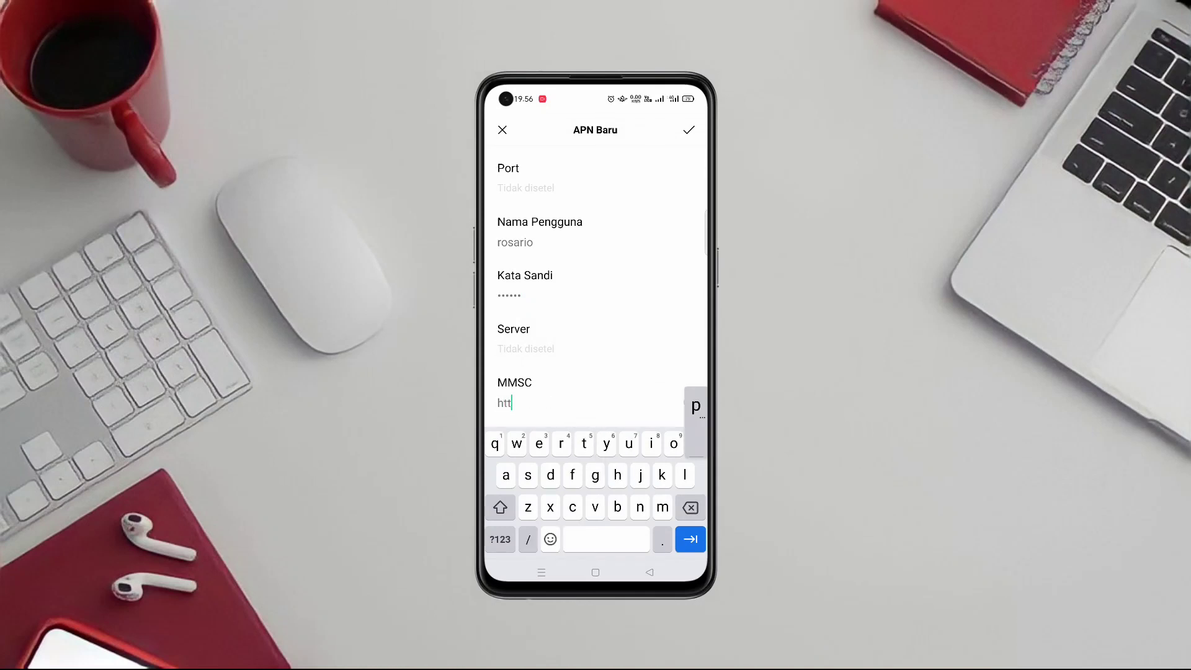
{"action": "type", "text": "p://"}
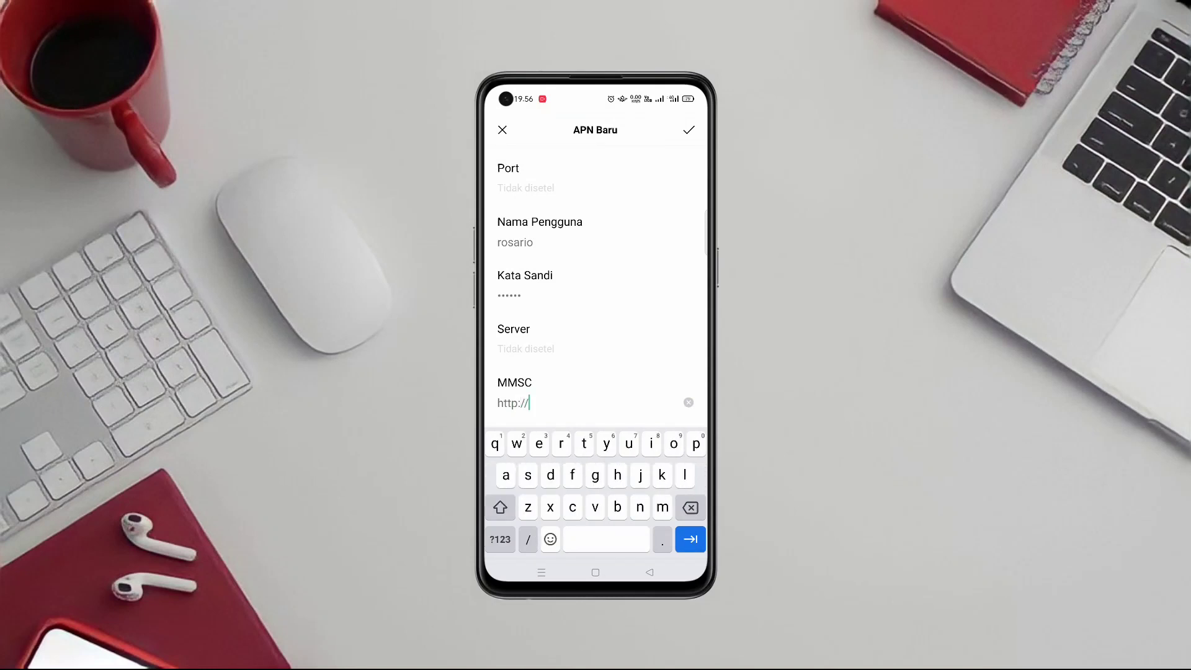
{"action": "type", "text": "mms."}
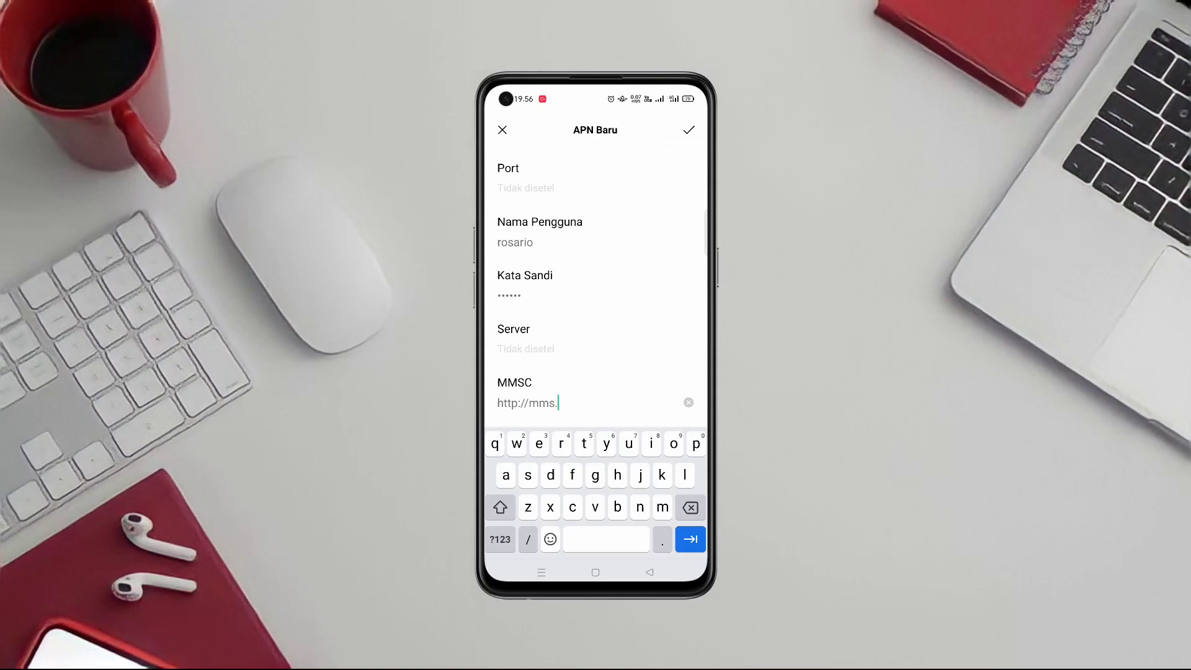
{"action": "type", "text": "nube"}
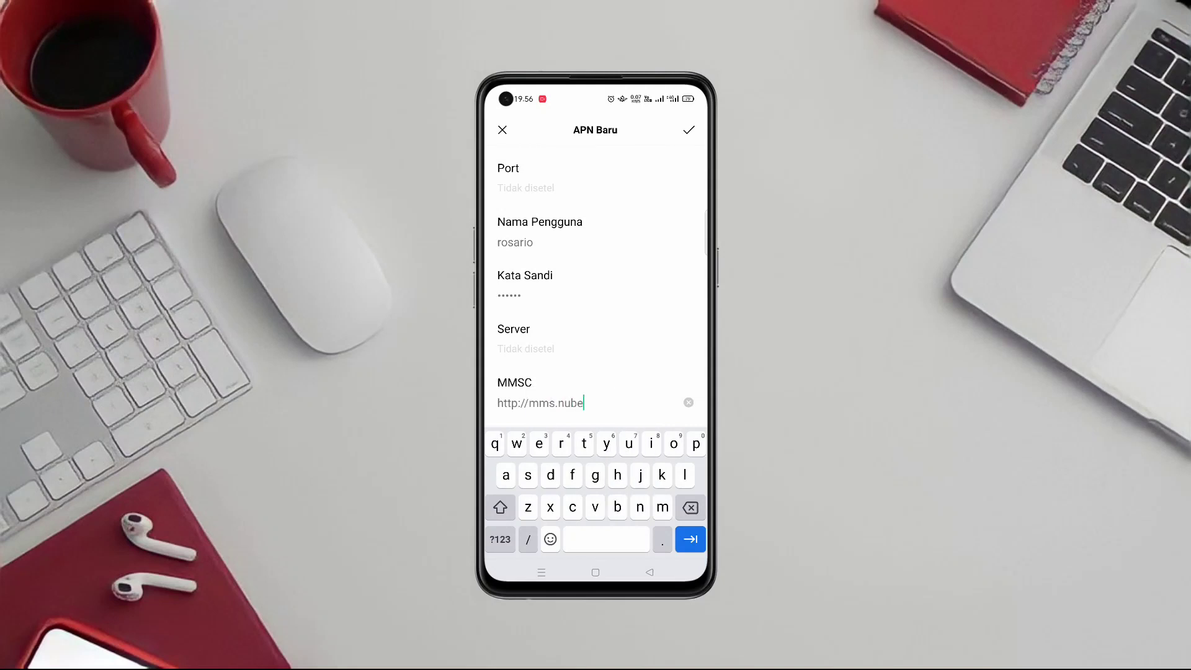
{"action": "type", "text": "net"}
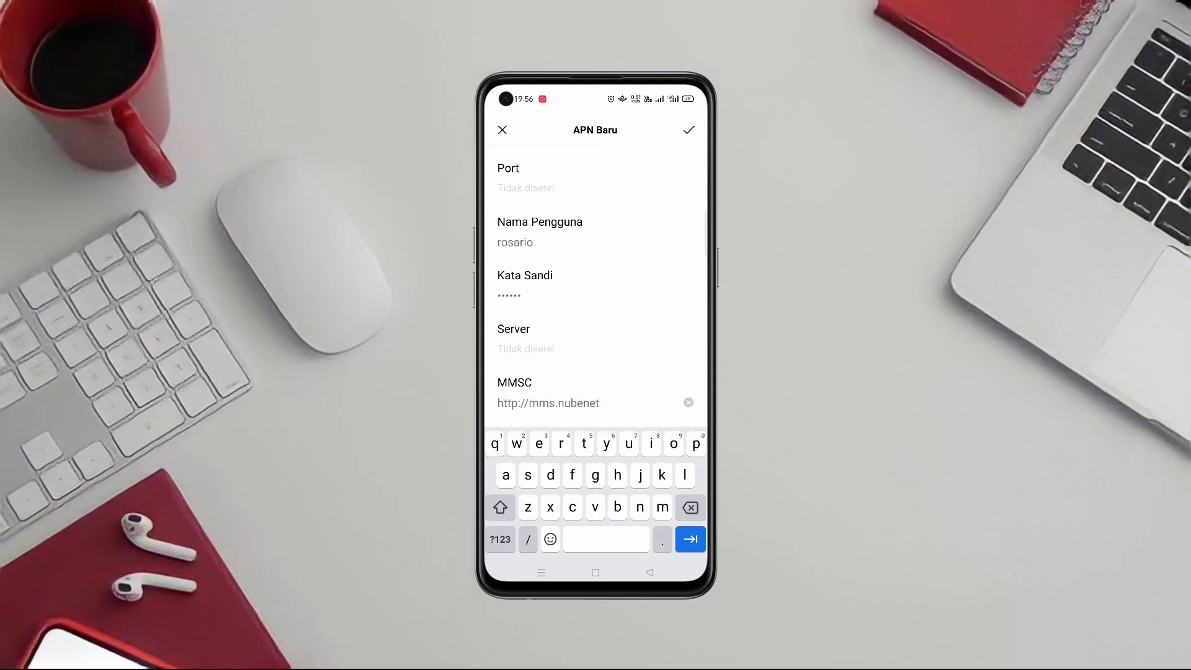
{"action": "type", "text": ".com:8"}
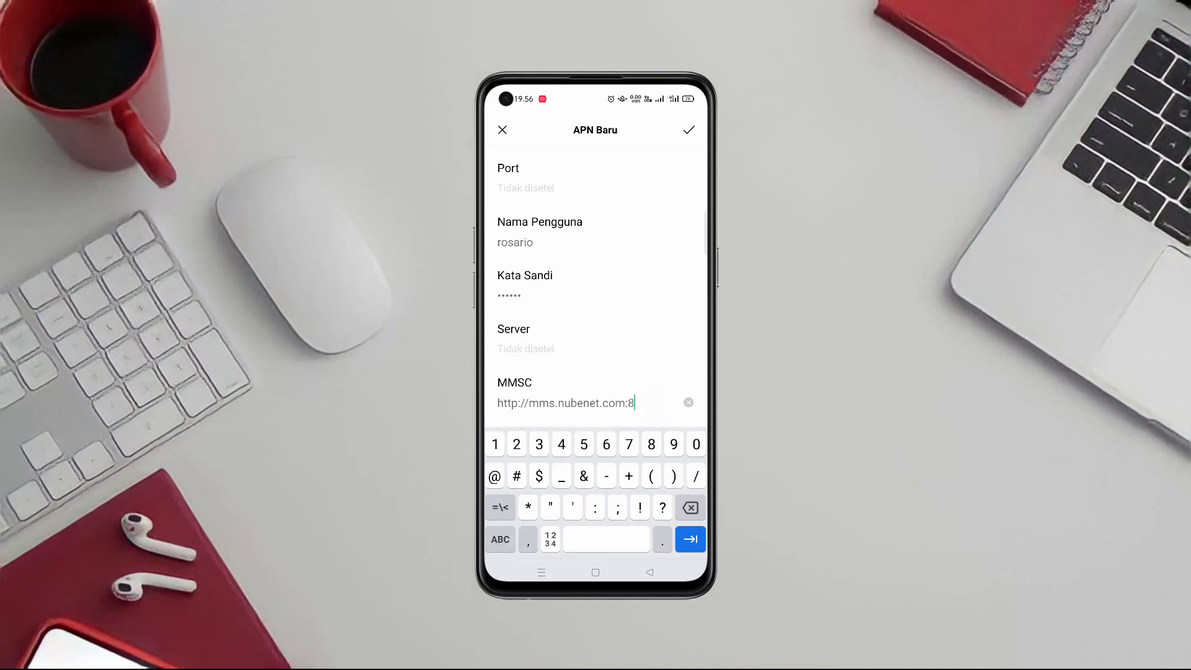
{"action": "type", "text": "002"}
{"action": "type", "text": "179."}
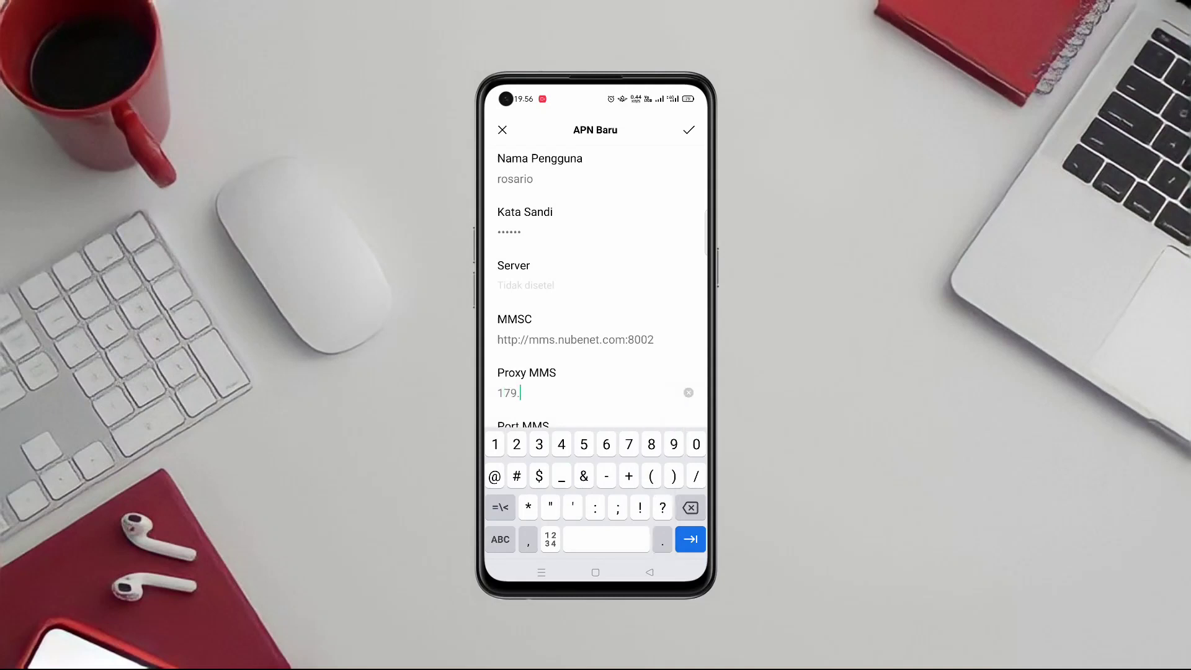
- Enter the MMS proxy 179.60.235.209
{"action": "type", "text": "60"}
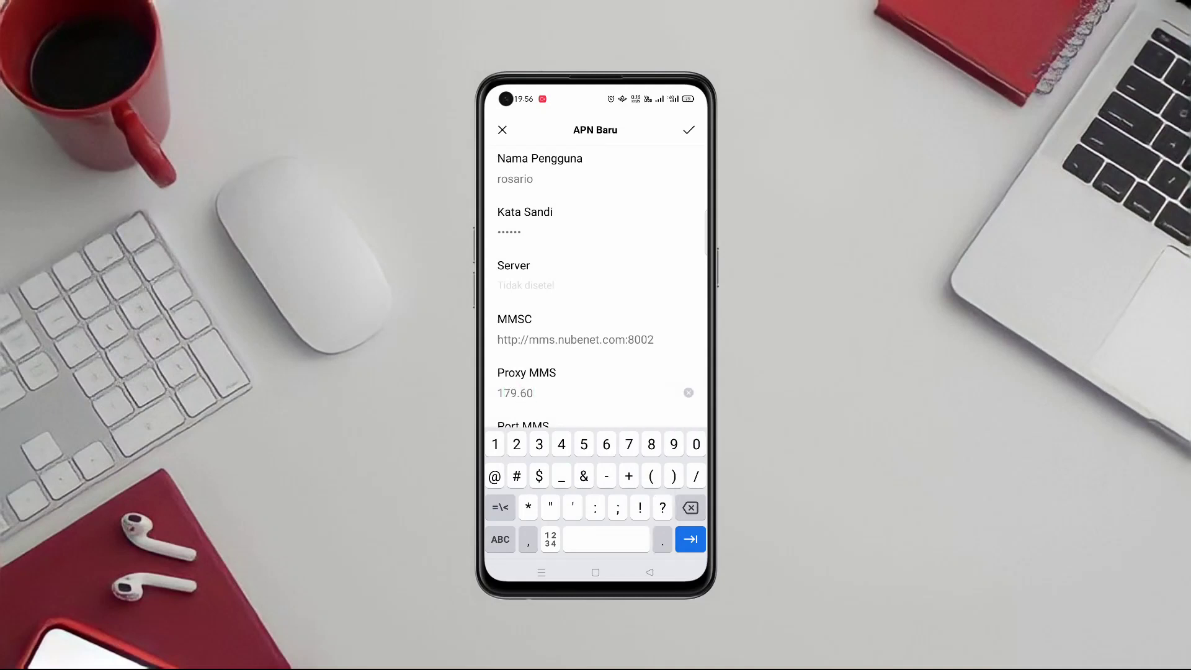
{"action": "type", "text": ".235.2"}
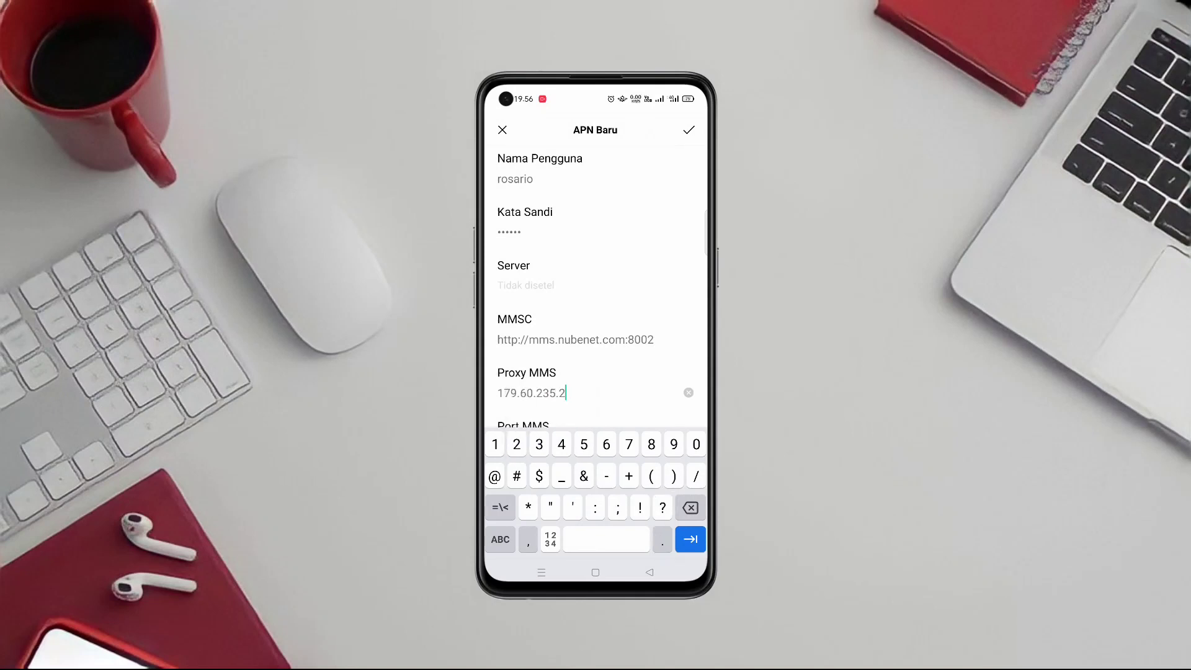
{"action": "type", "text": "09"}
{"action": "left_click", "coordinate": [596, 423]}
{"action": "type", "text": "312"}
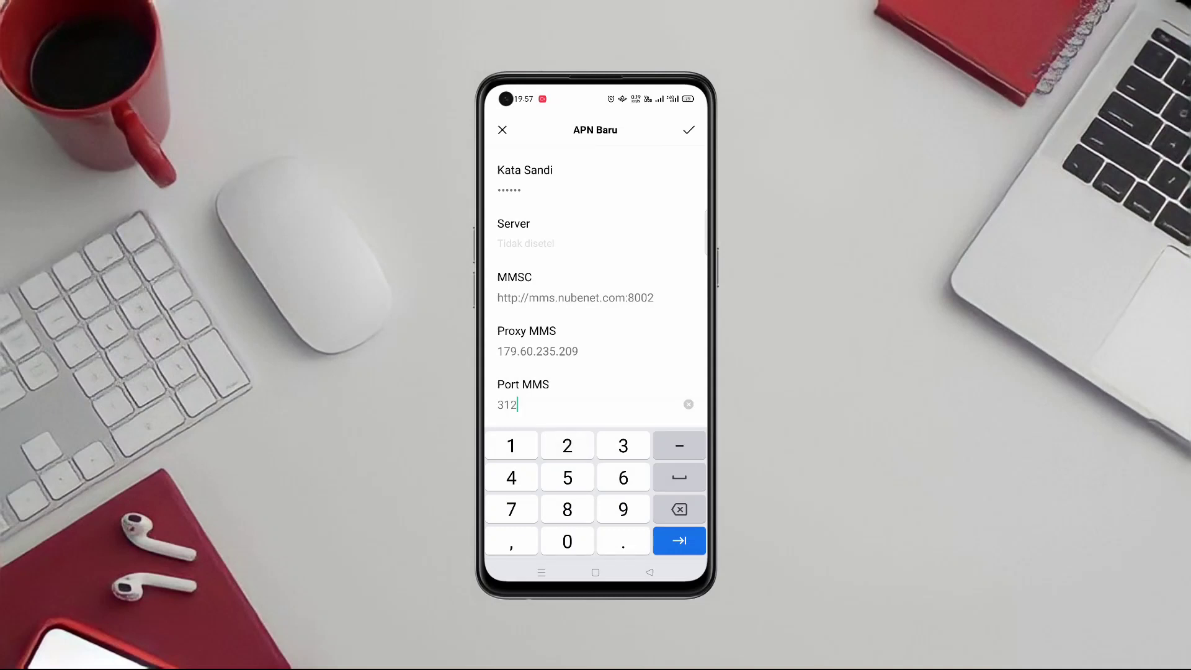
- Complete the MMS port as 3129 and scroll down the form
{"action": "left_click", "coordinate": [622, 509]}
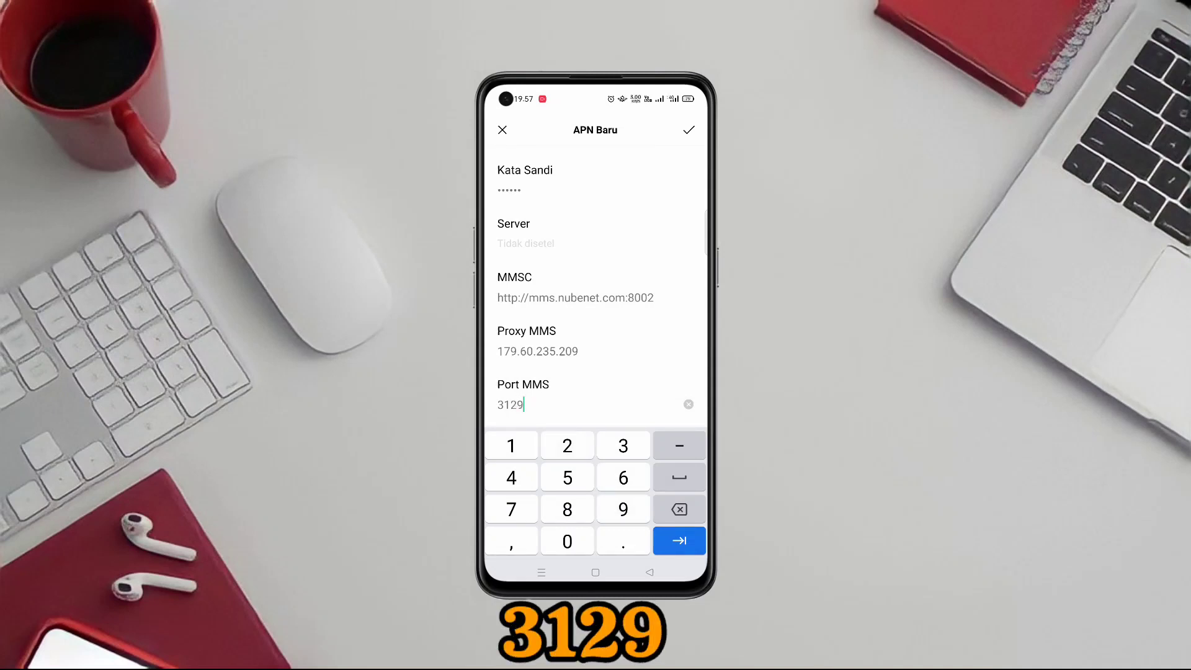
{"action": "scroll", "scroll_direction": "down", "scroll_amount": 3}
{"action": "type", "text": "de"}
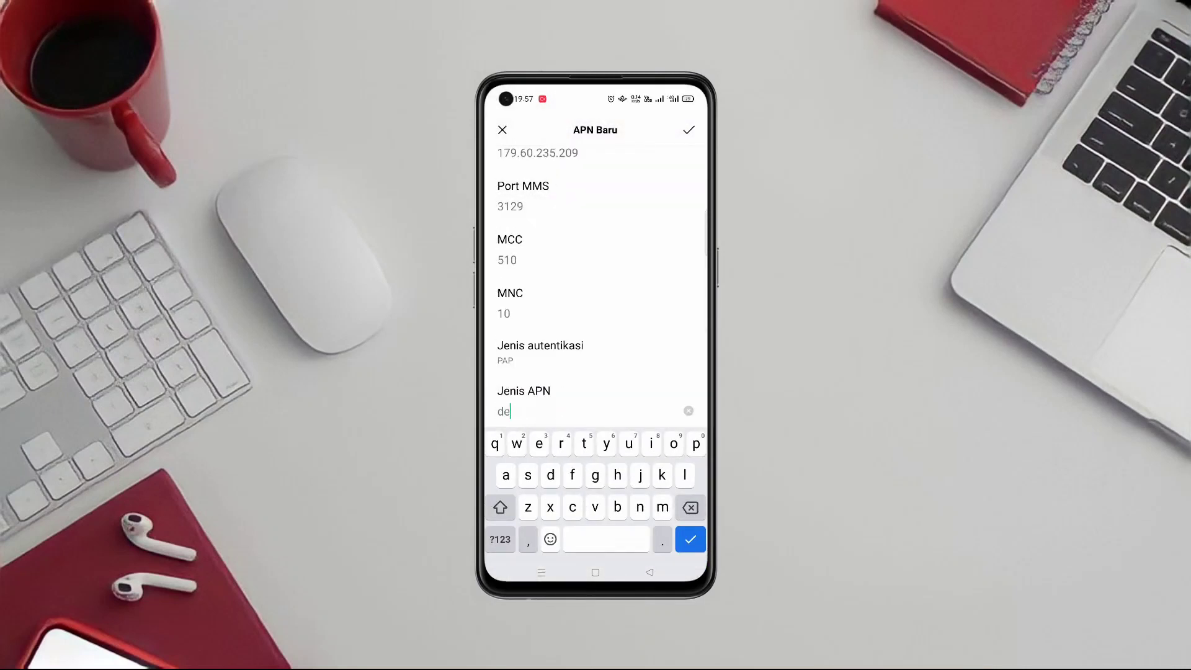
- Set the APN type to default,mms,net,supl,ims
{"action": "type", "text": "fault,"}
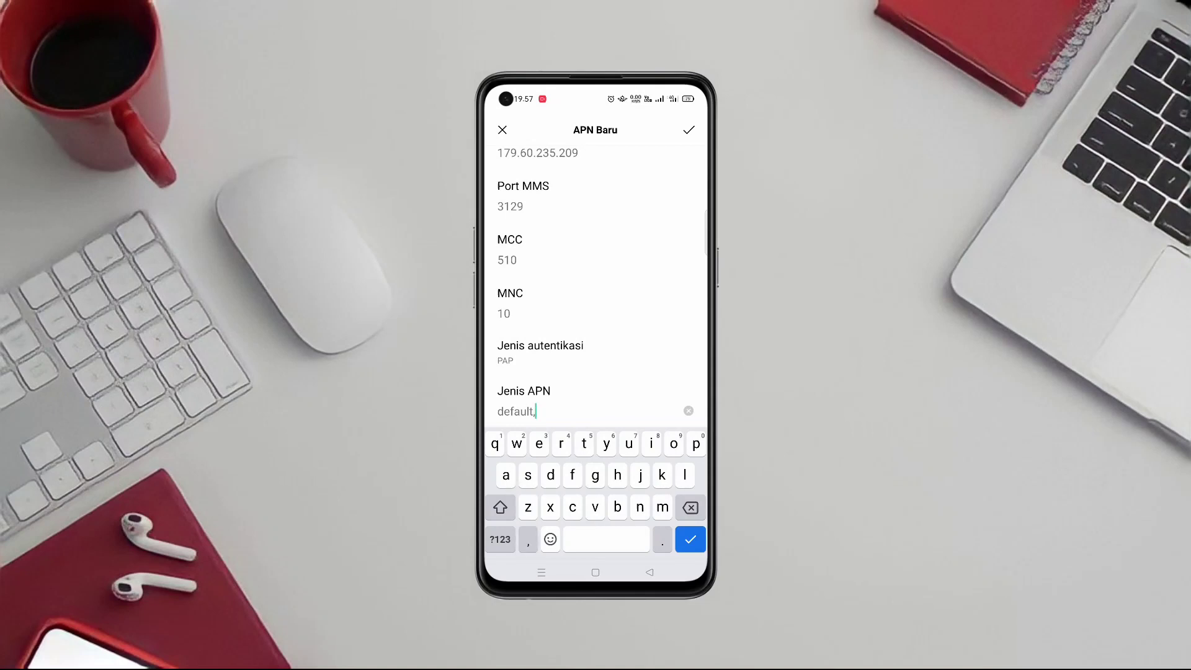
{"action": "type", "text": "mms,"}
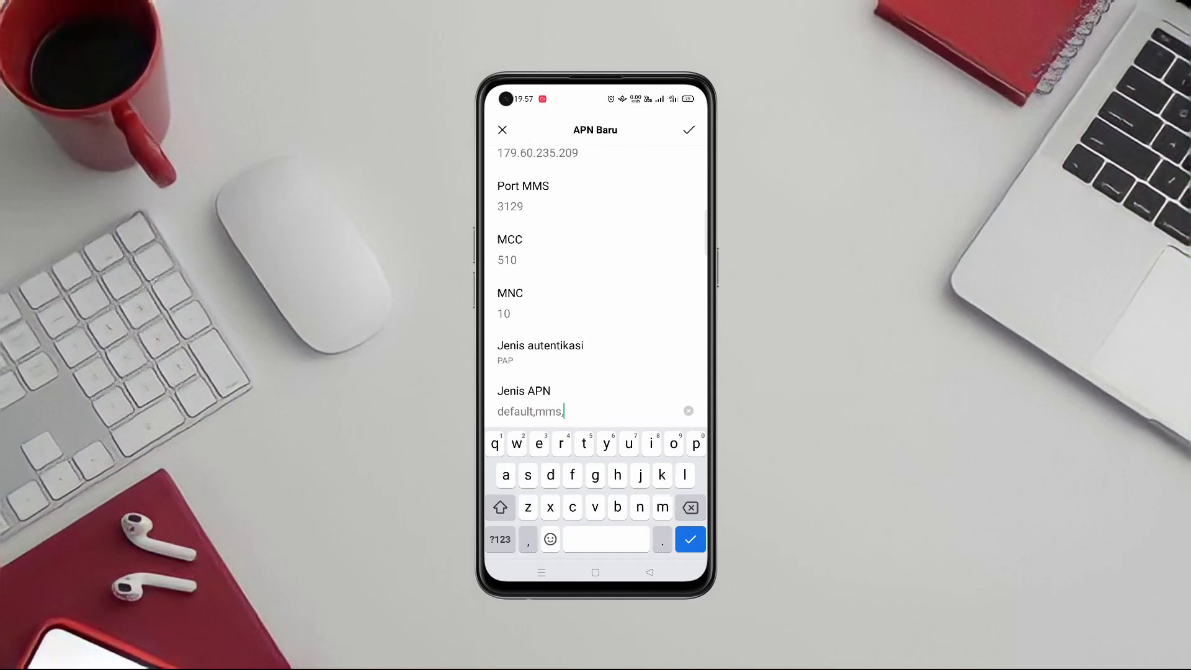
{"action": "type", "text": "net,"}
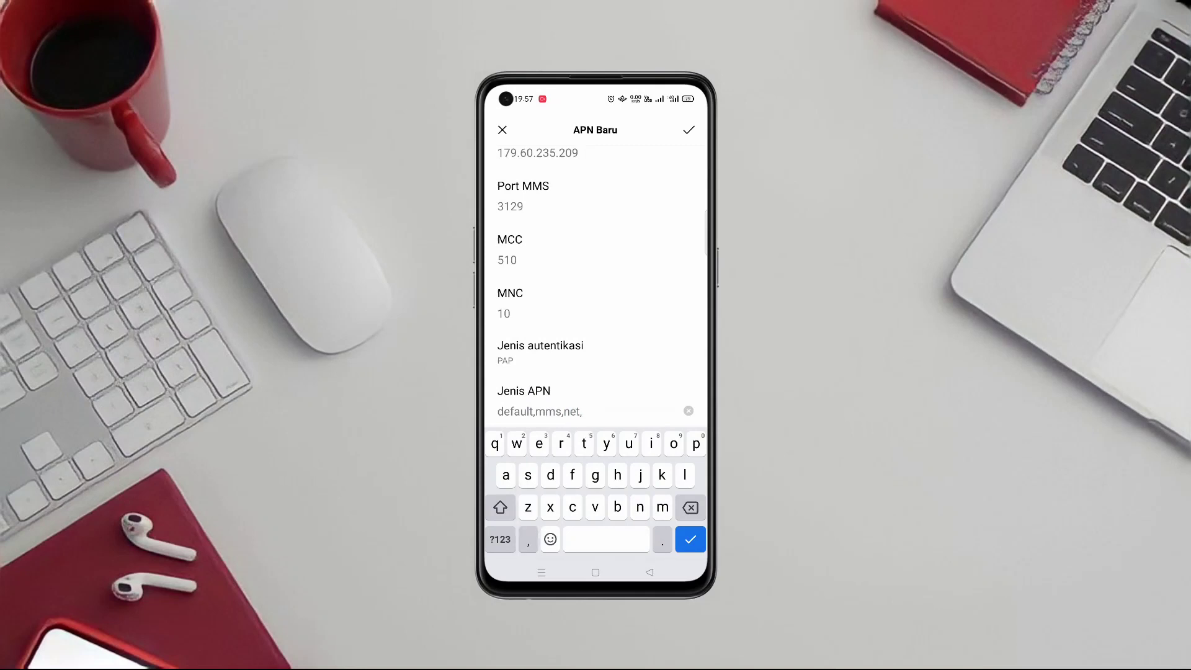
{"action": "type", "text": "supl"}
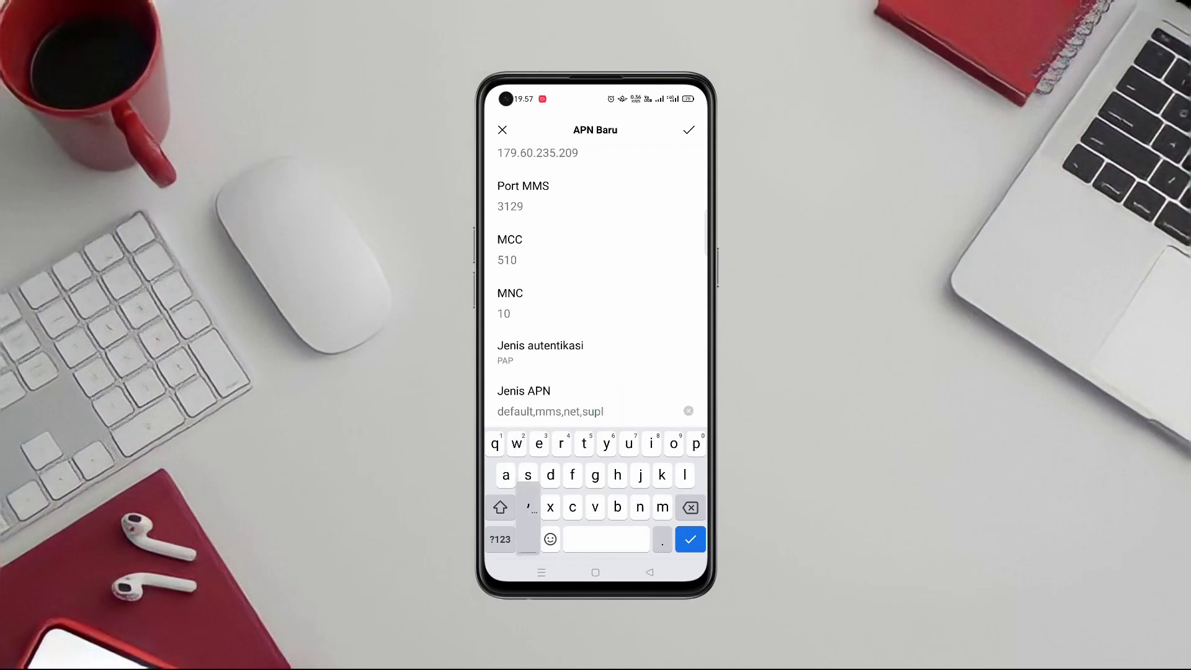
{"action": "type", "text": "im"}
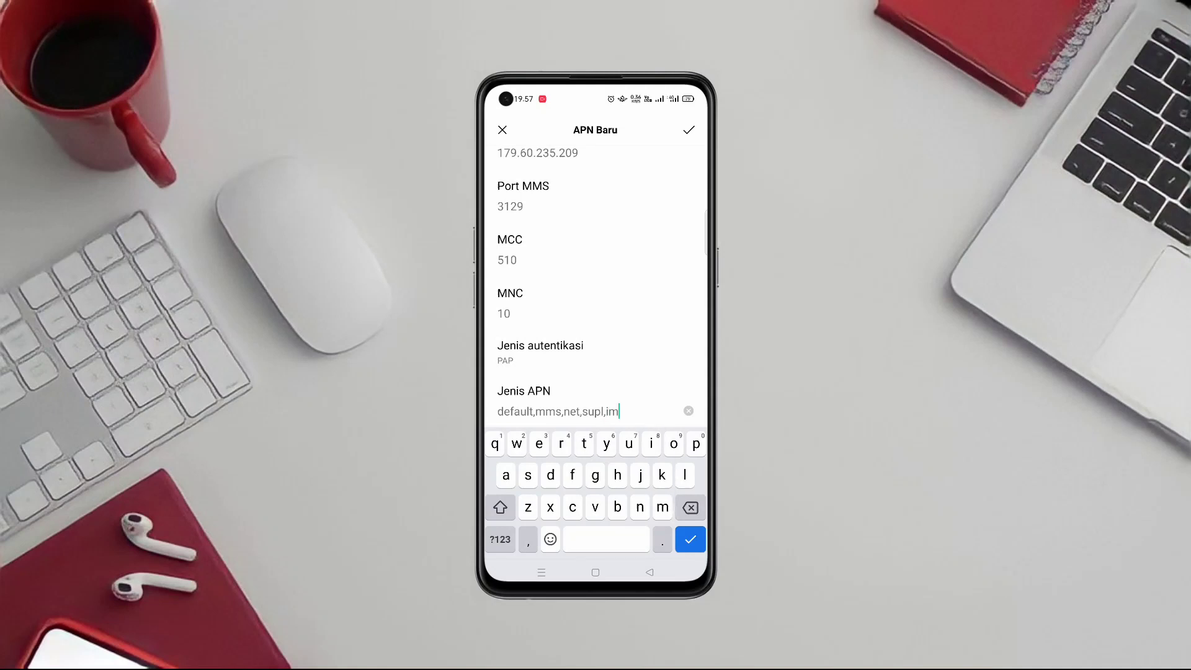
{"action": "type", "text": "s"}
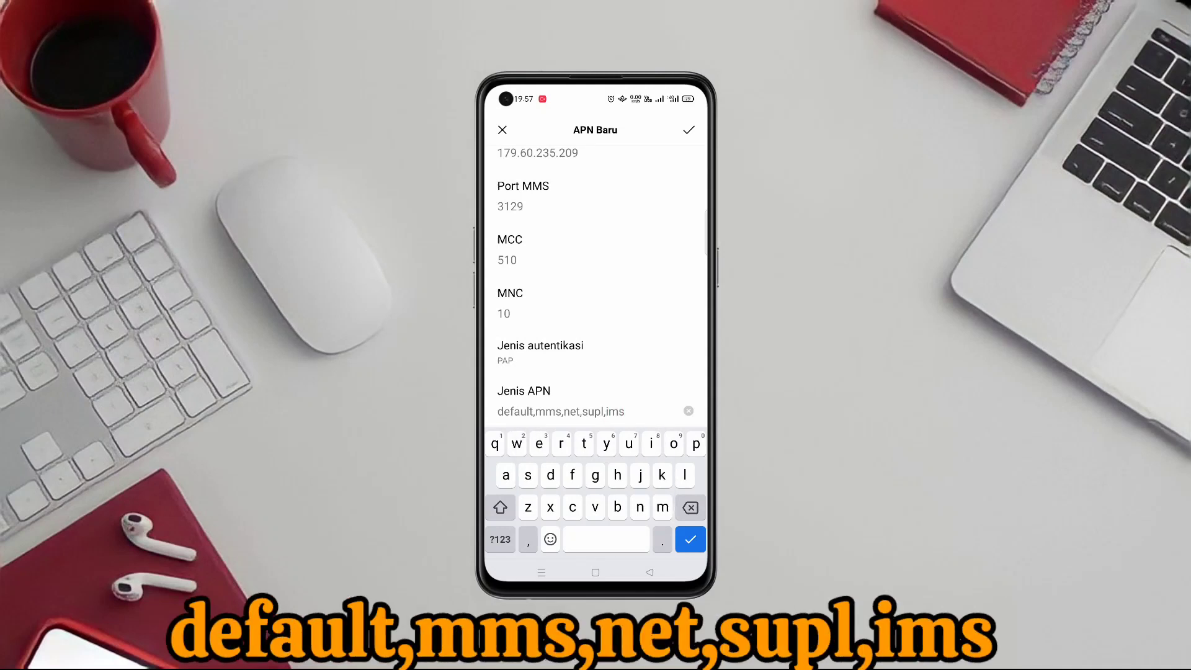
{"action": "scroll", "scroll_direction": "down", "scroll_amount": 3}
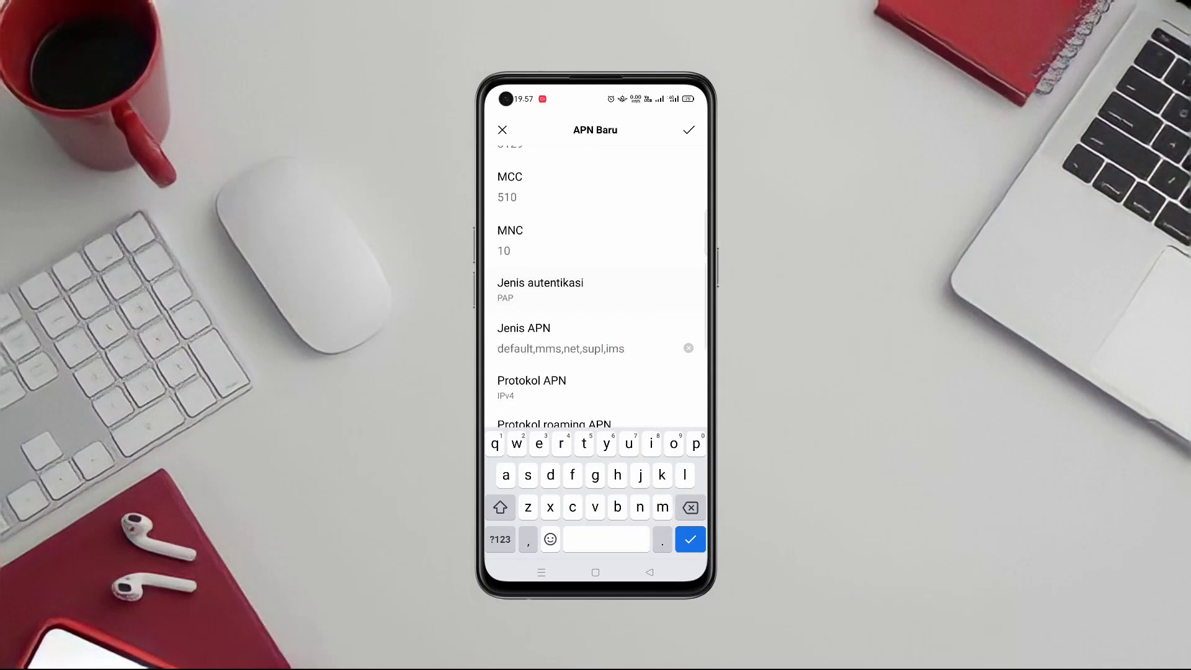
- Finish the APN type and choose IPv4 as the roaming protocol
{"action": "left_click", "coordinate": [532, 387]}
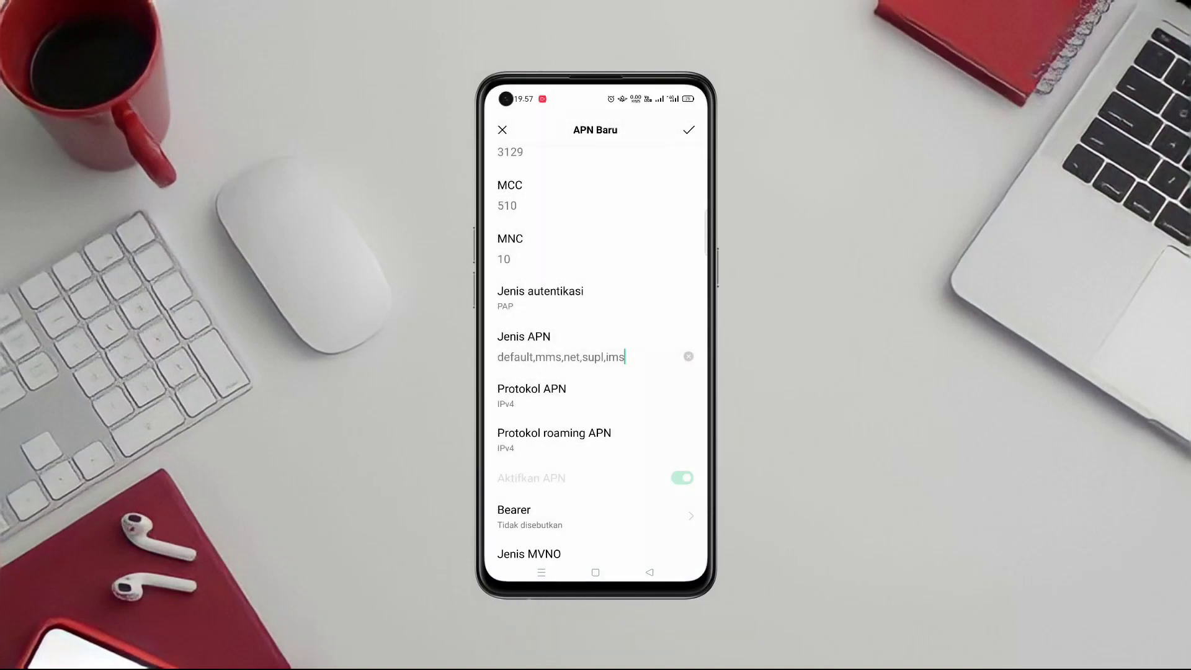
{"action": "left_click", "coordinate": [553, 439]}
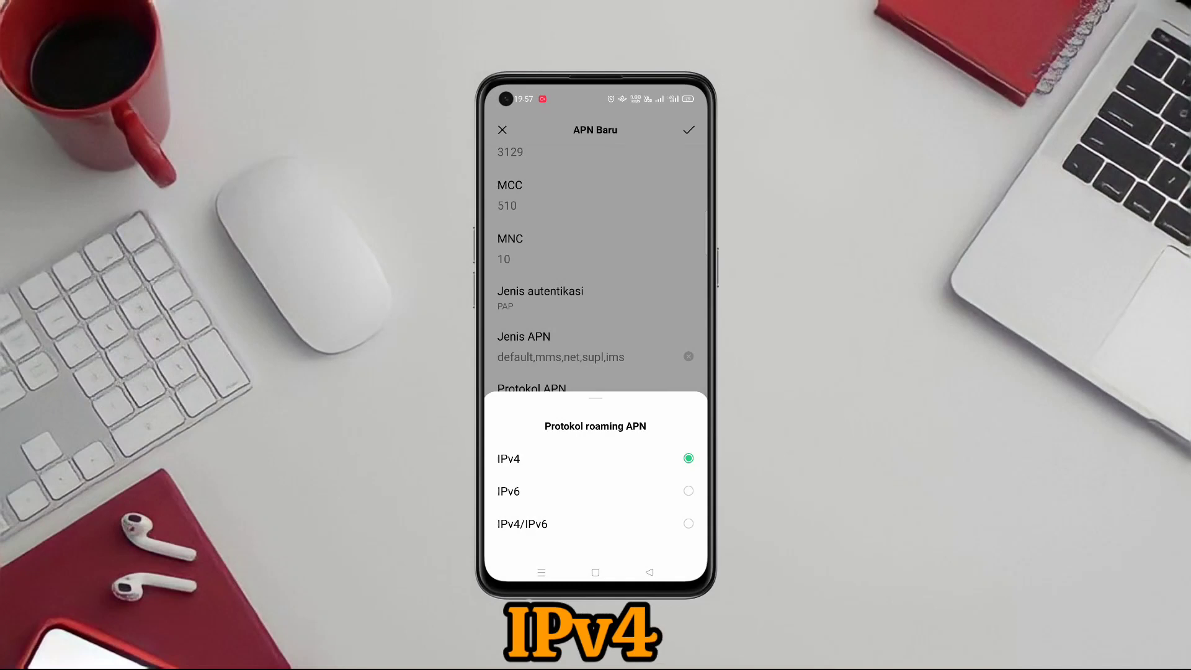
{"action": "left_click", "coordinate": [508, 458]}
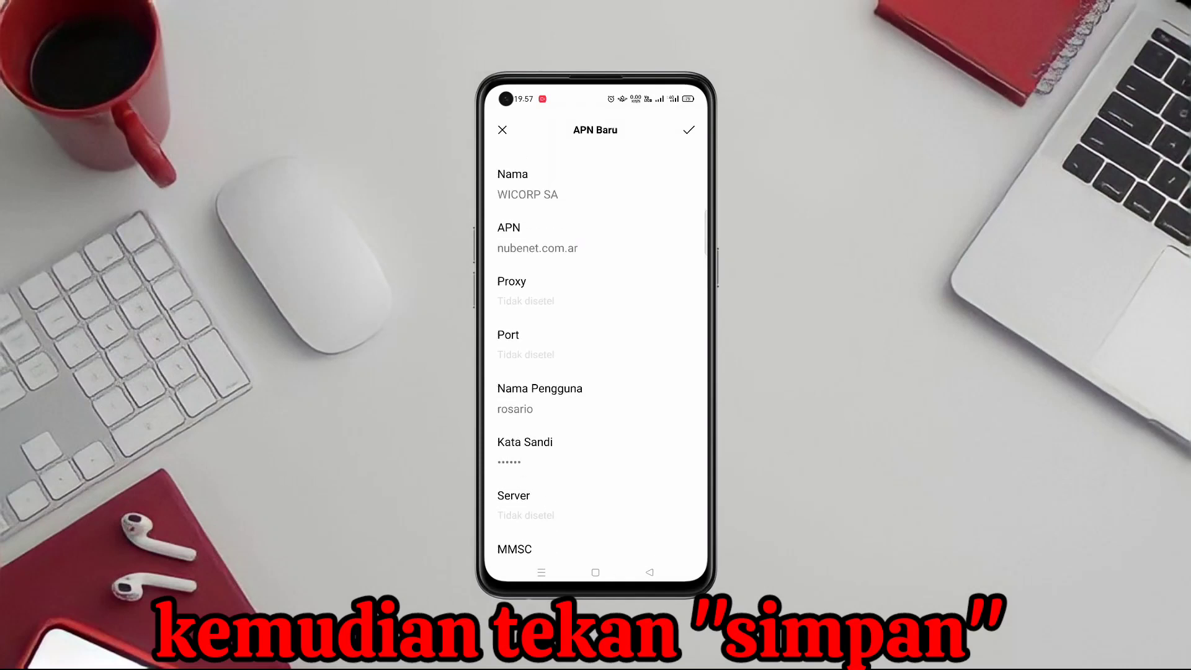
- Save WICORP SA so it is selected for SIM2, then go back to the home screen
{"action": "left_click", "coordinate": [688, 129]}
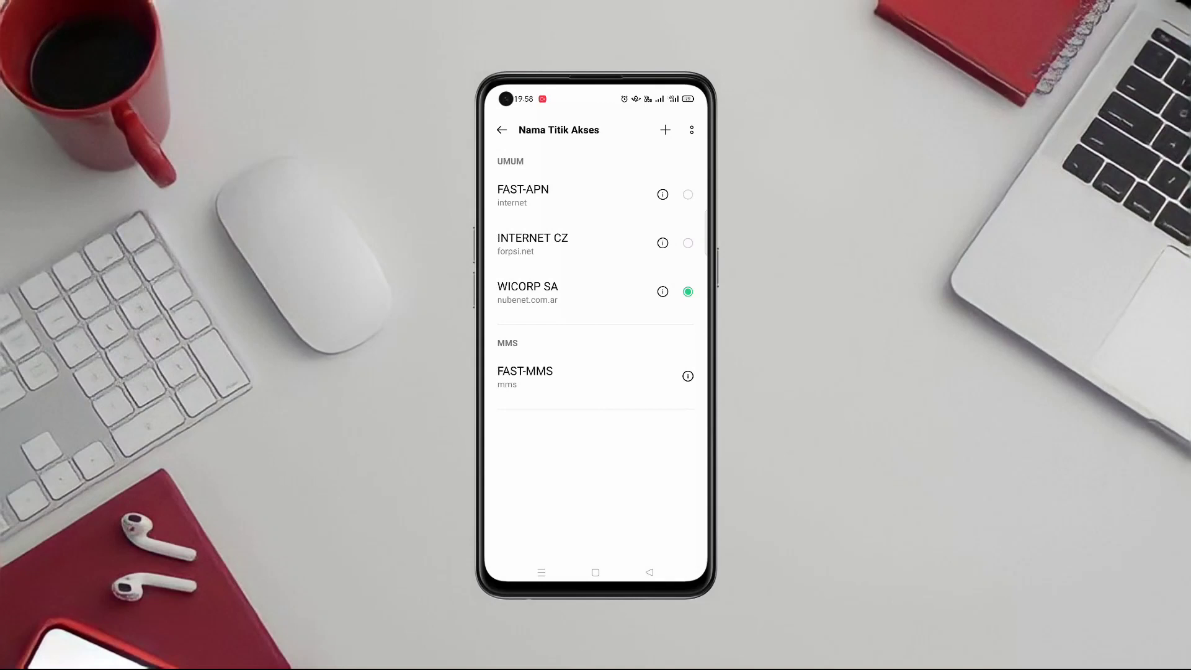
{"action": "left_click", "coordinate": [501, 131]}
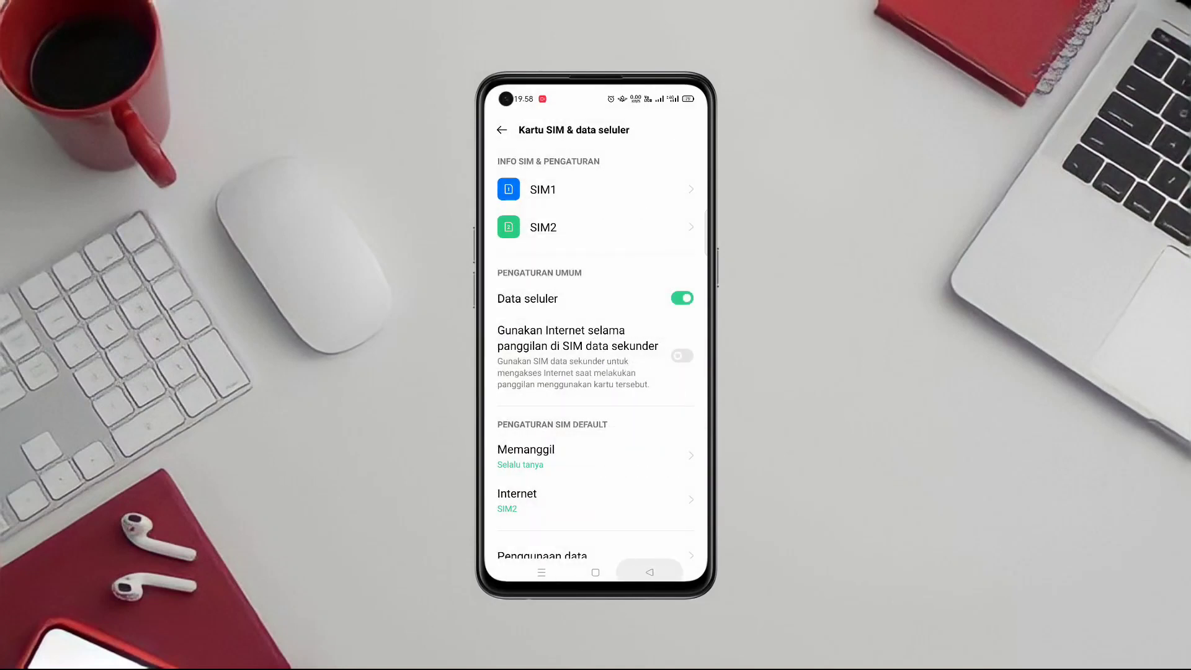
{"action": "left_click", "coordinate": [595, 572]}
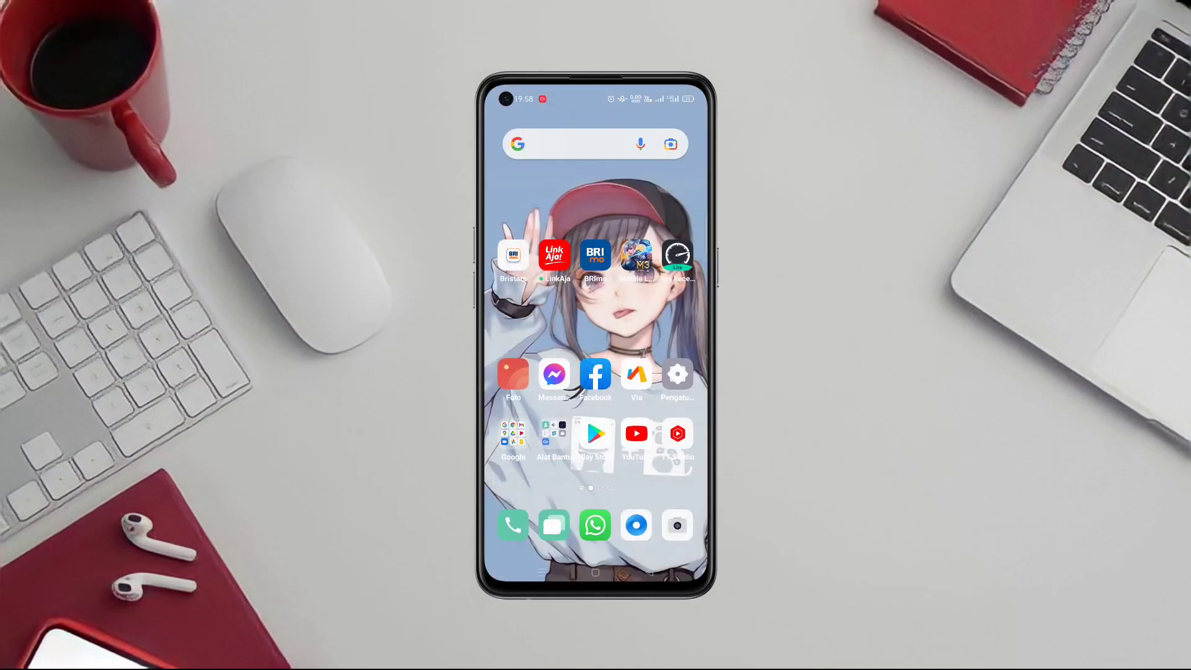